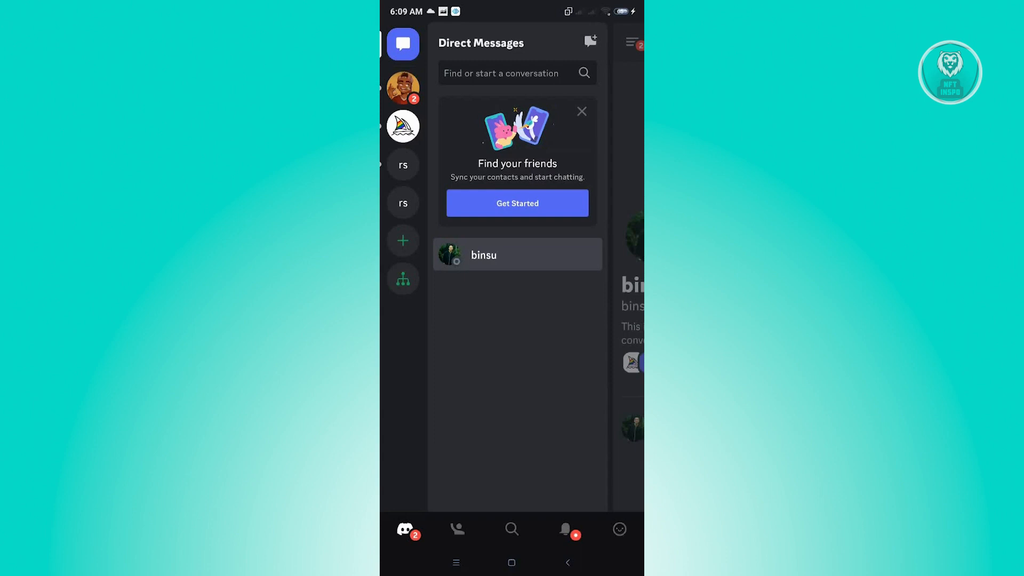
left_click(516, 255)
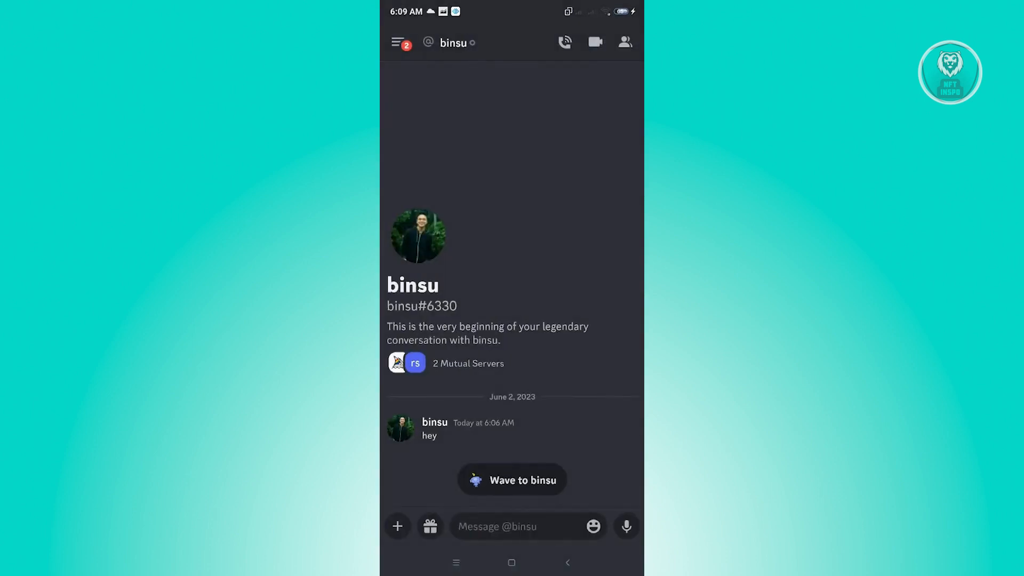
left_click(396, 42)
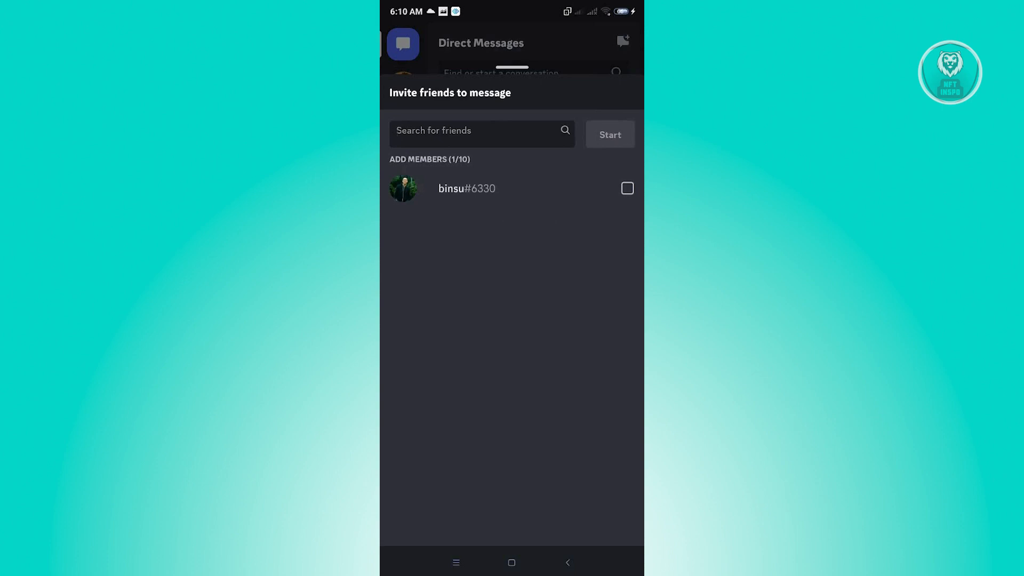
left_click(626, 188)
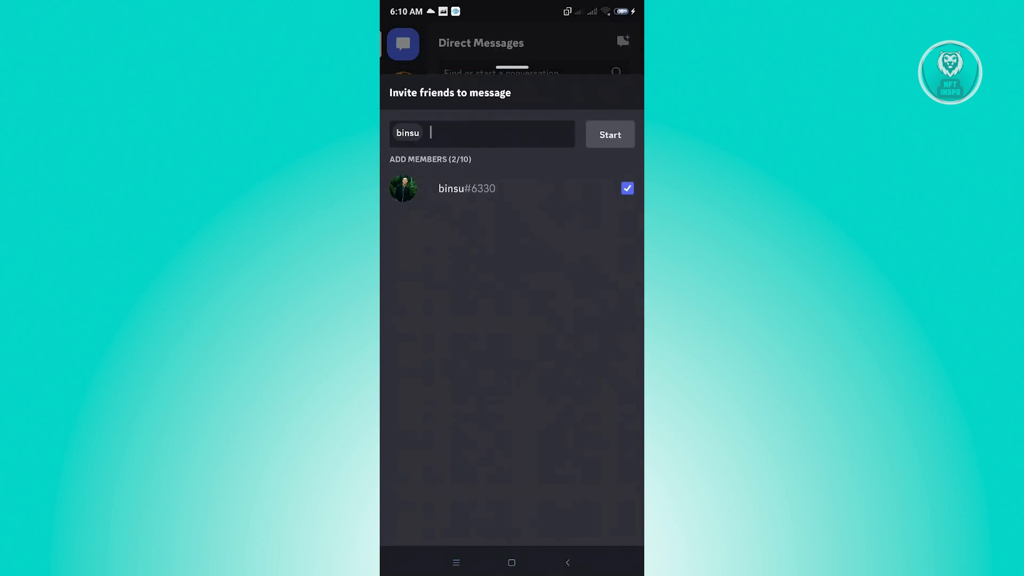
left_click(609, 135)
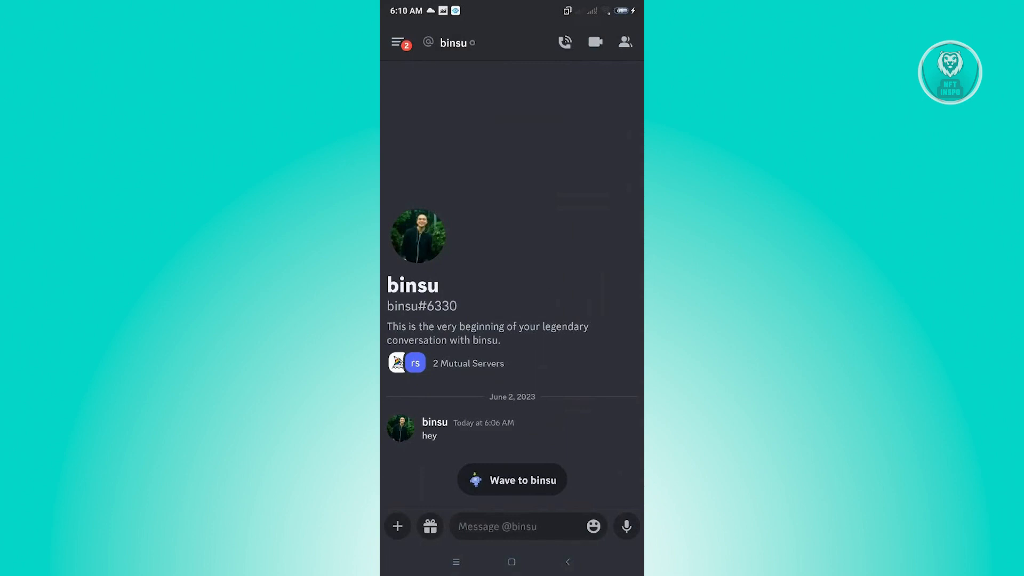
- Return to Direct Messages and search conversations for 'binsu'
left_click(398, 42)
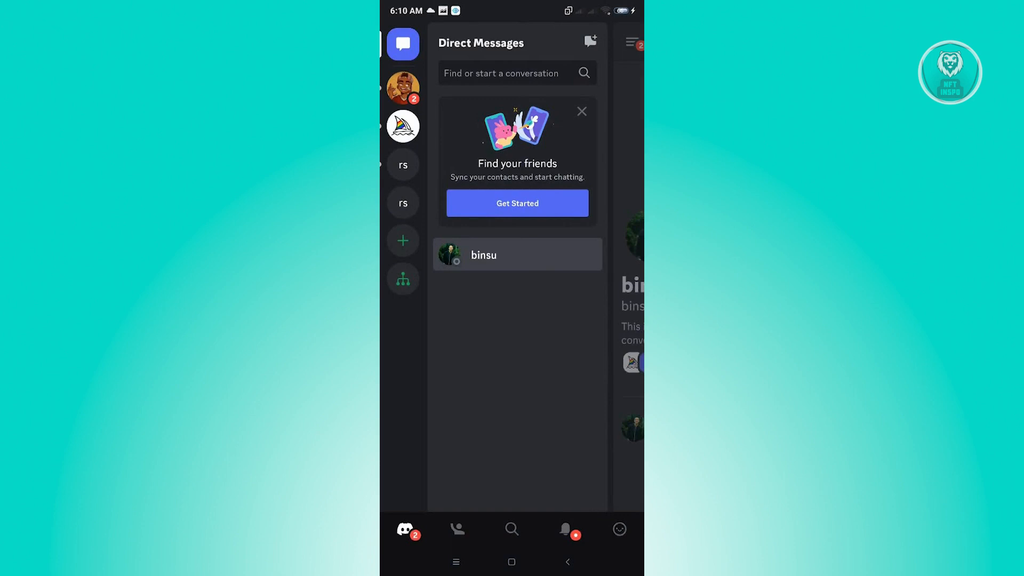
left_click(511, 529)
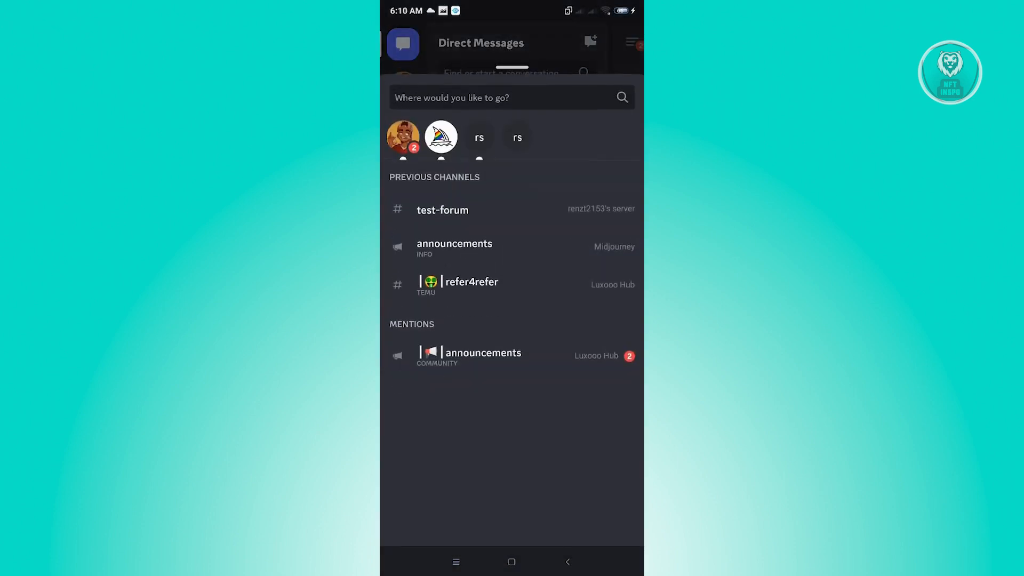
left_click(510, 97)
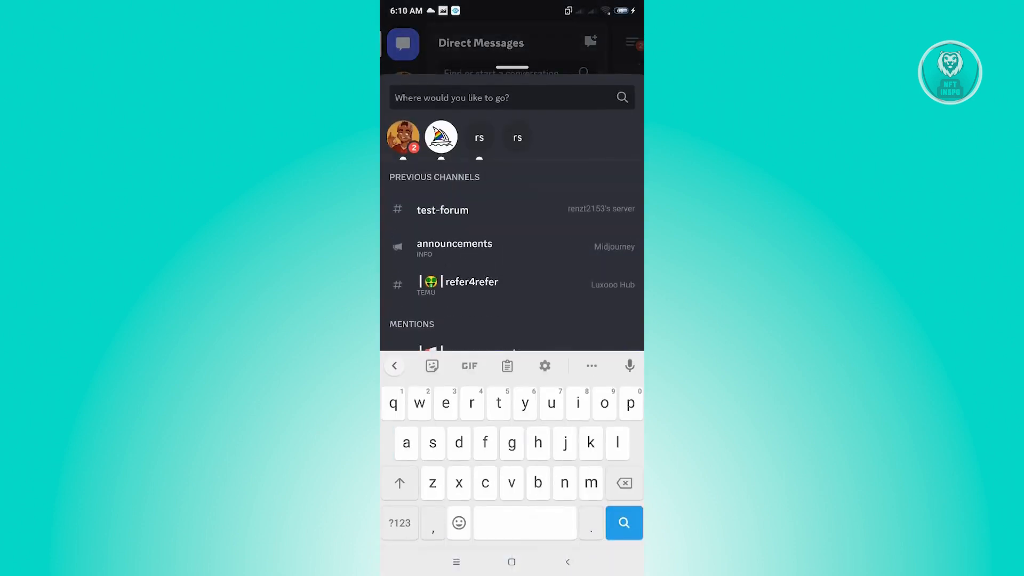
type("binsu")
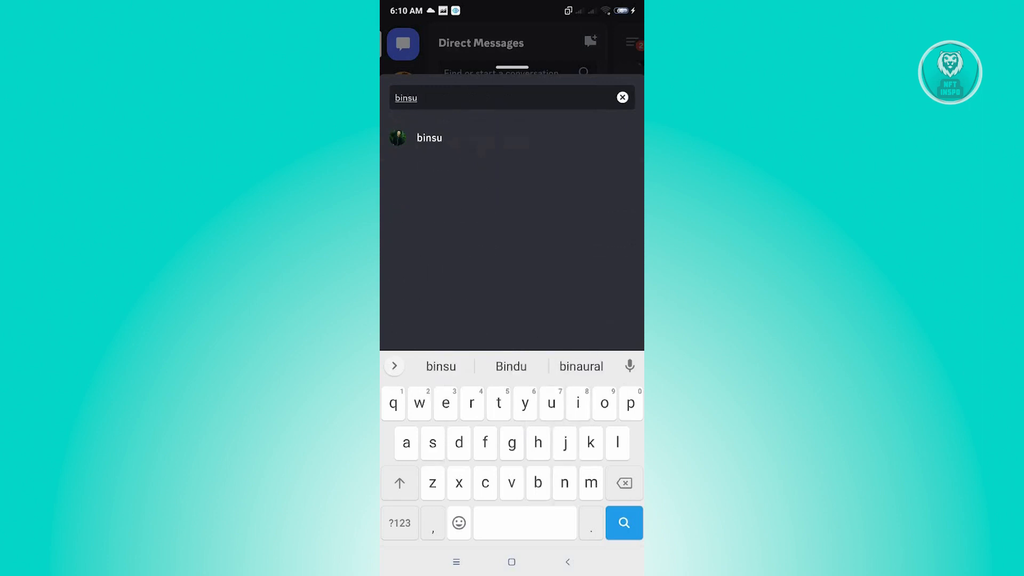